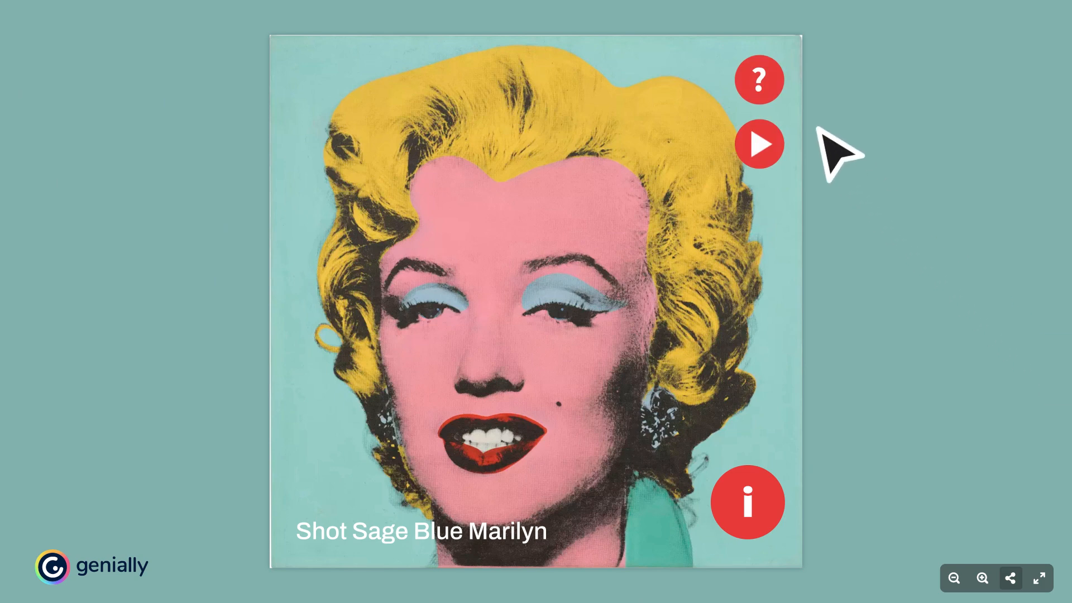
- Preview the Marilyn image: open and close the artwork details window, then open the pop-art video
left_click(746, 503)
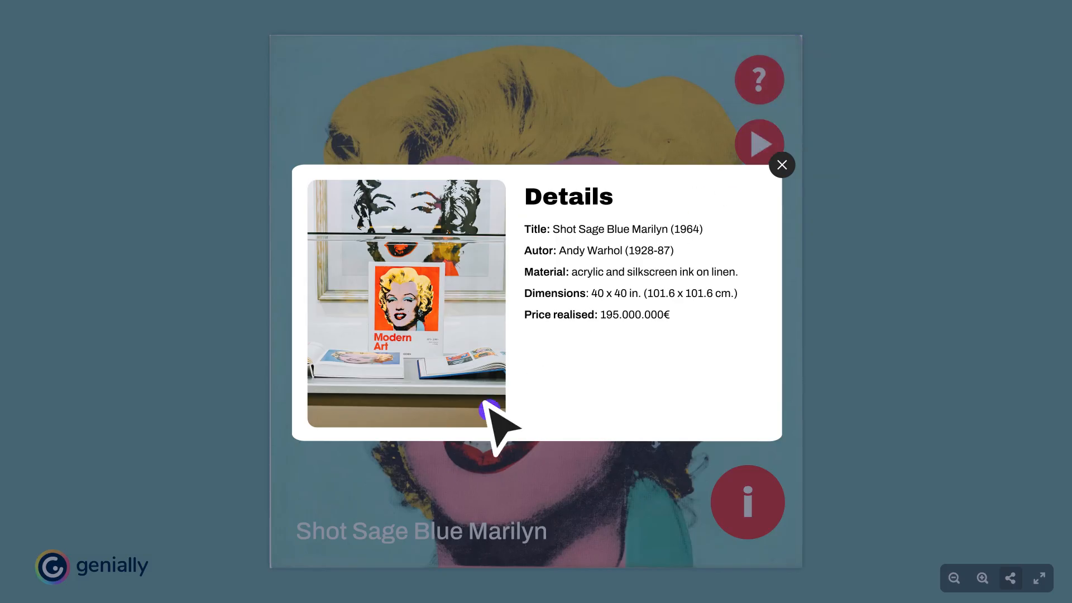
left_click(405, 304)
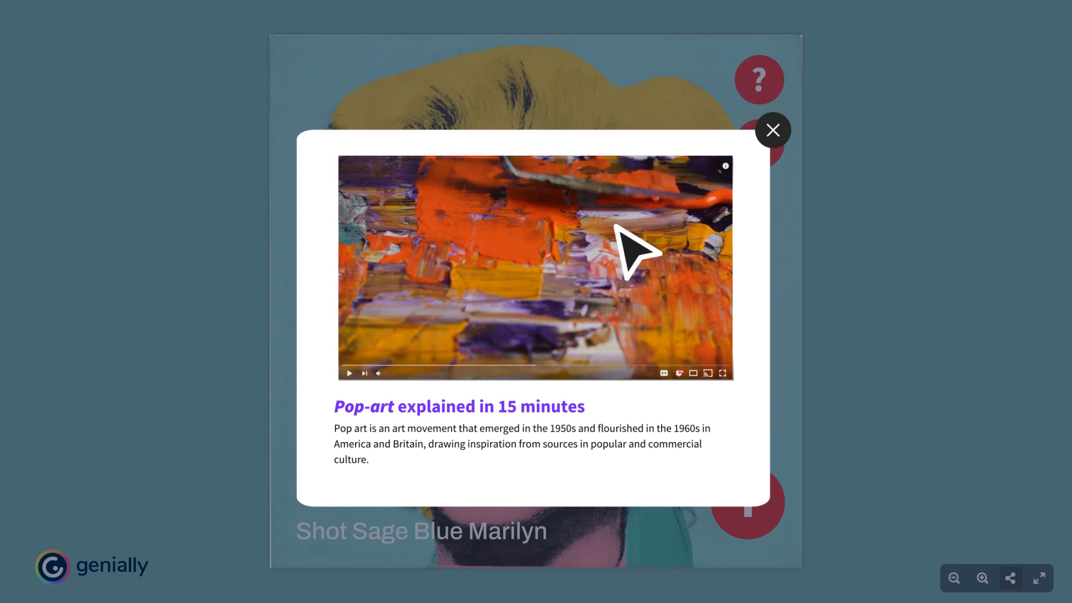
left_click(772, 130)
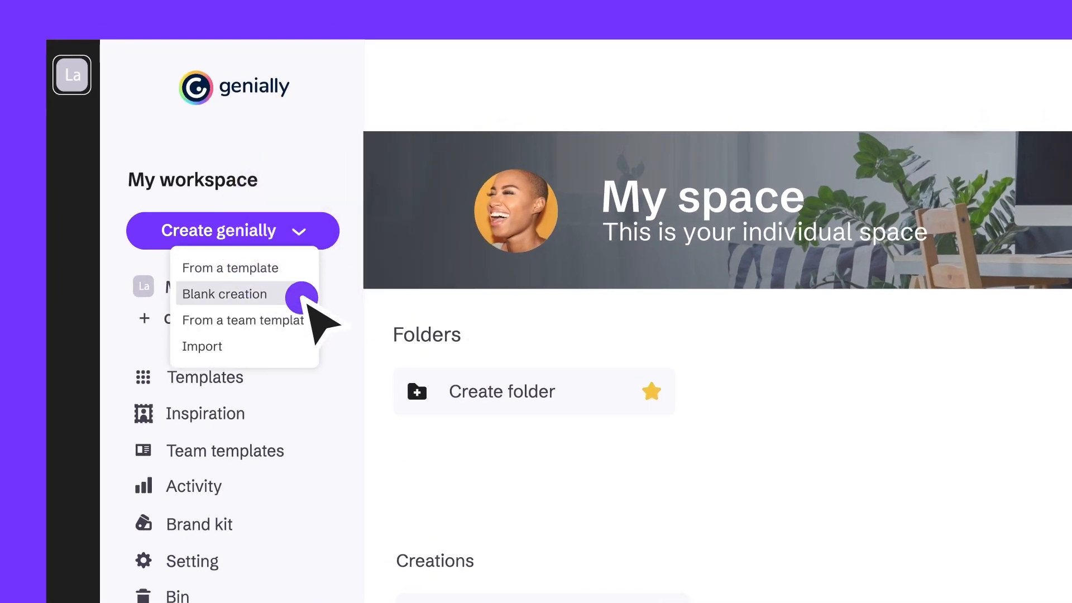
- Create a blank genially and upload the Warhol Marilyn picture from Google Drive, cropped to fill the page
left_click(225, 295)
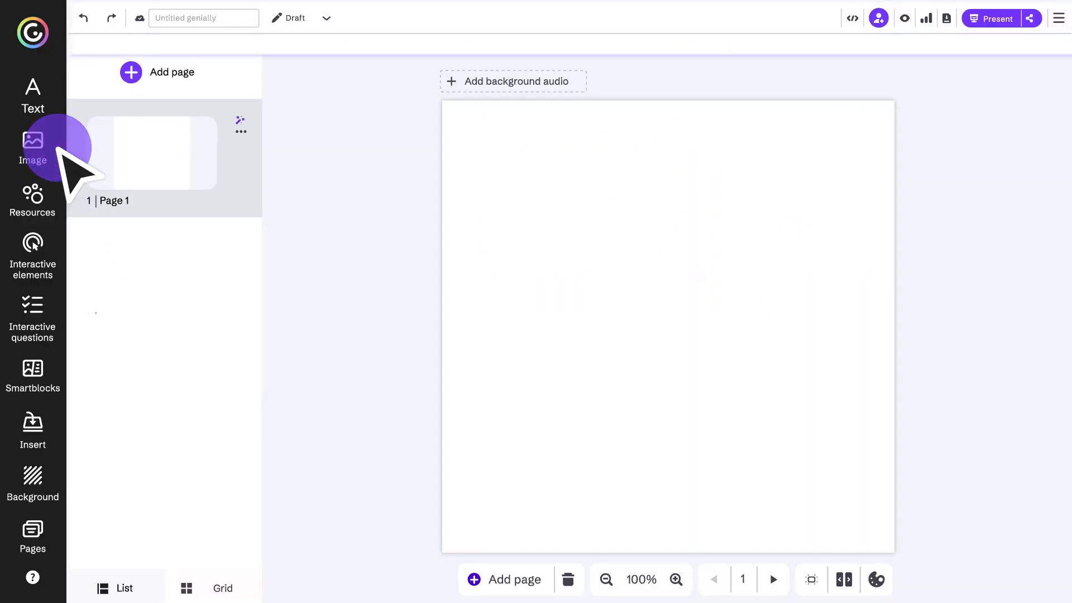
left_click(33, 147)
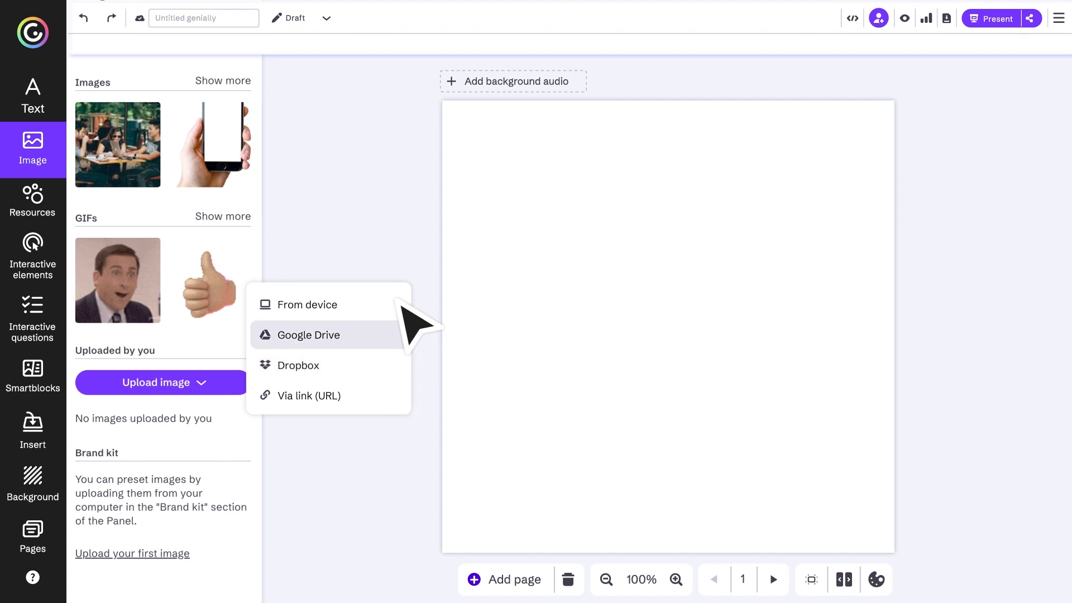
left_click(308, 334)
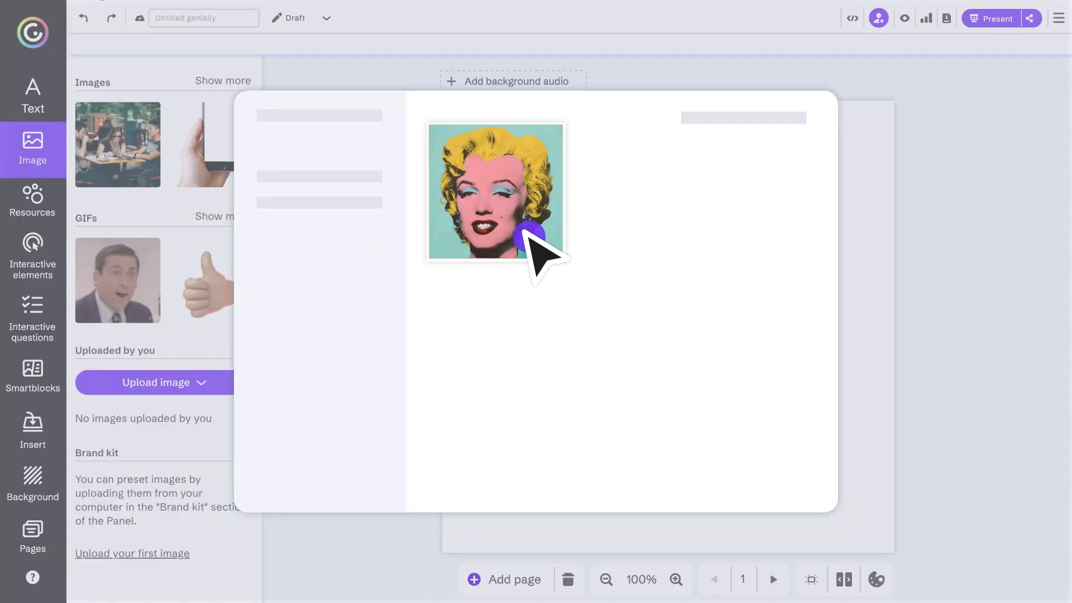
left_click(496, 191)
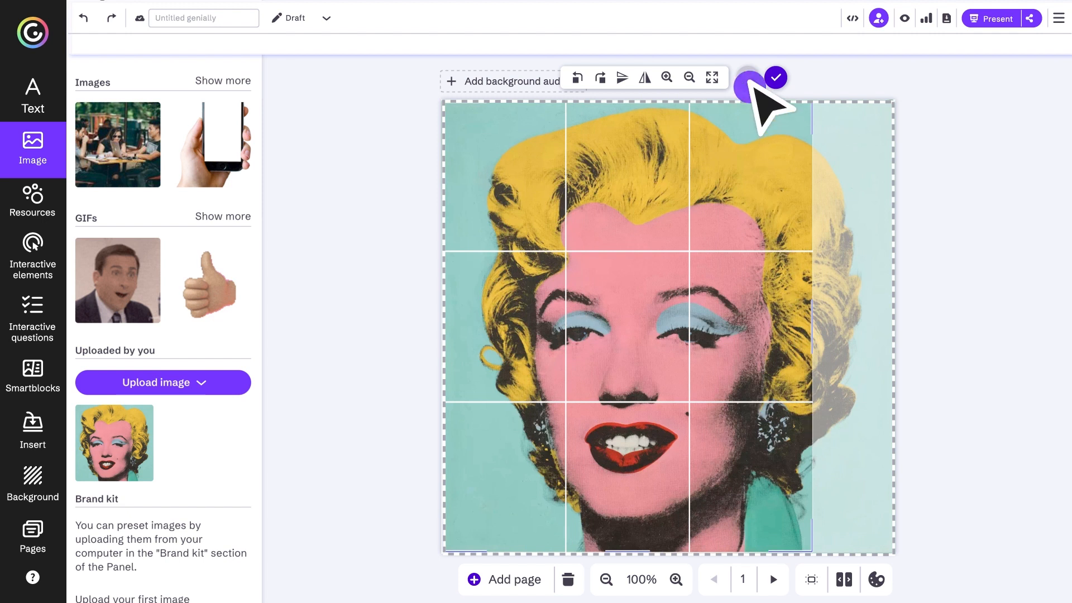
left_click(776, 76)
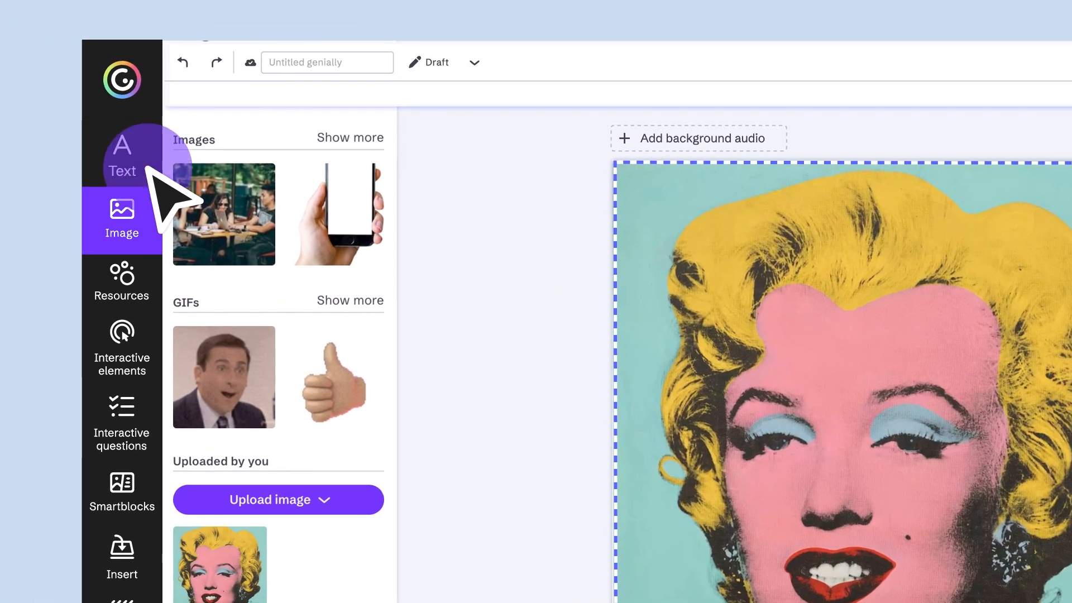
- Add a Title 1 heading 'Shot Sage Blue Marilyn' with a new font and size
left_click(122, 156)
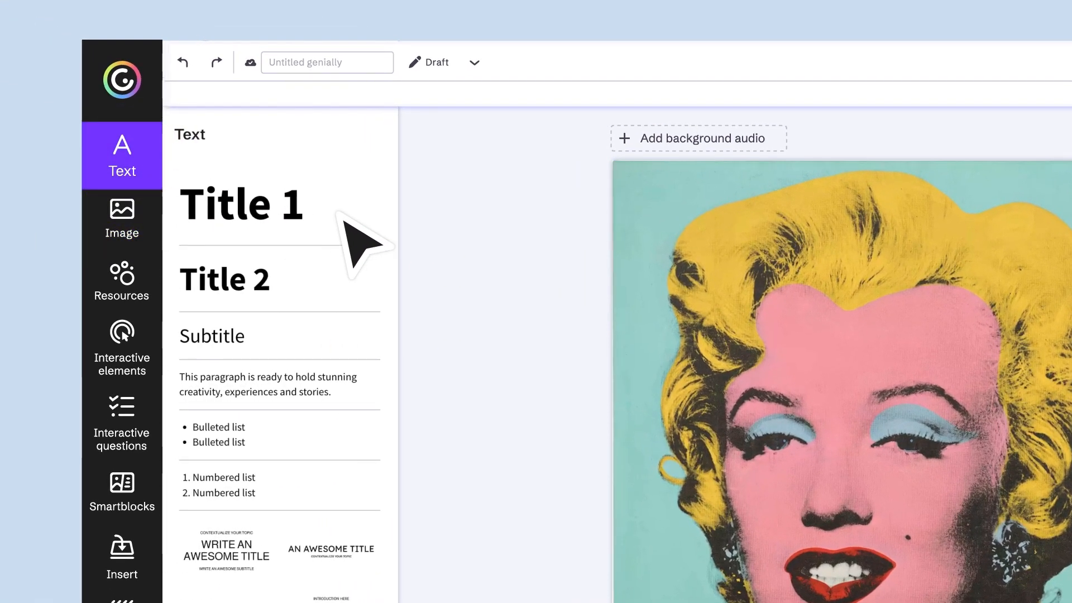
left_click(241, 204)
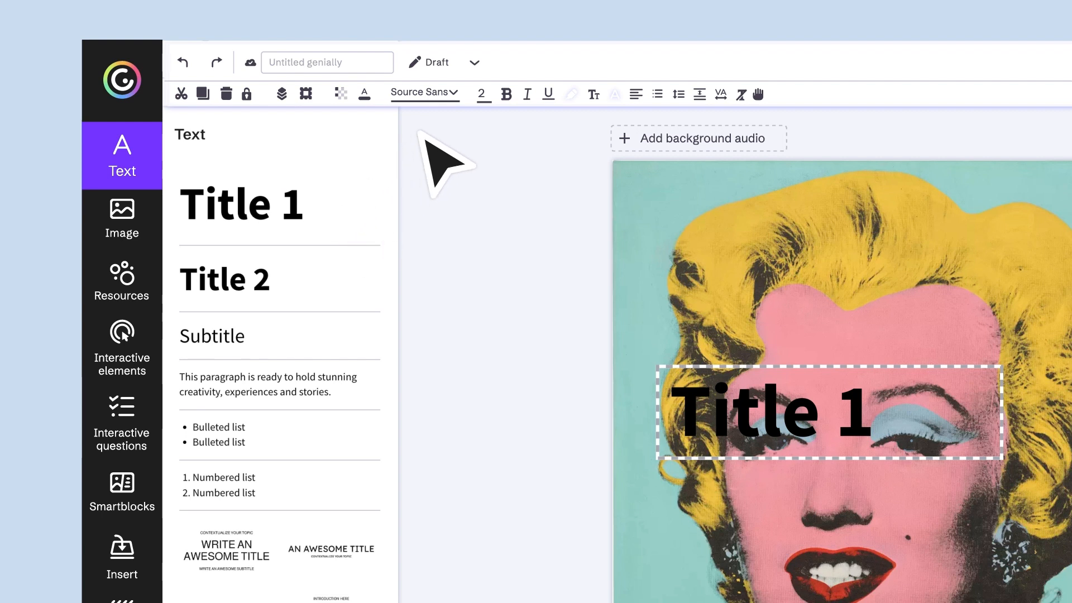
left_click(420, 92)
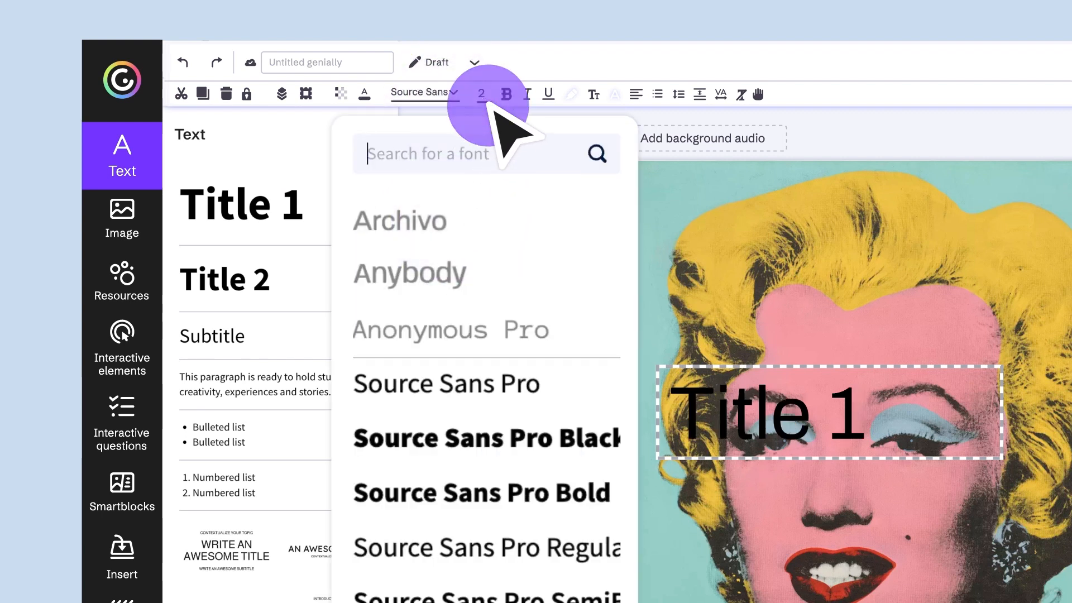
left_click(482, 94)
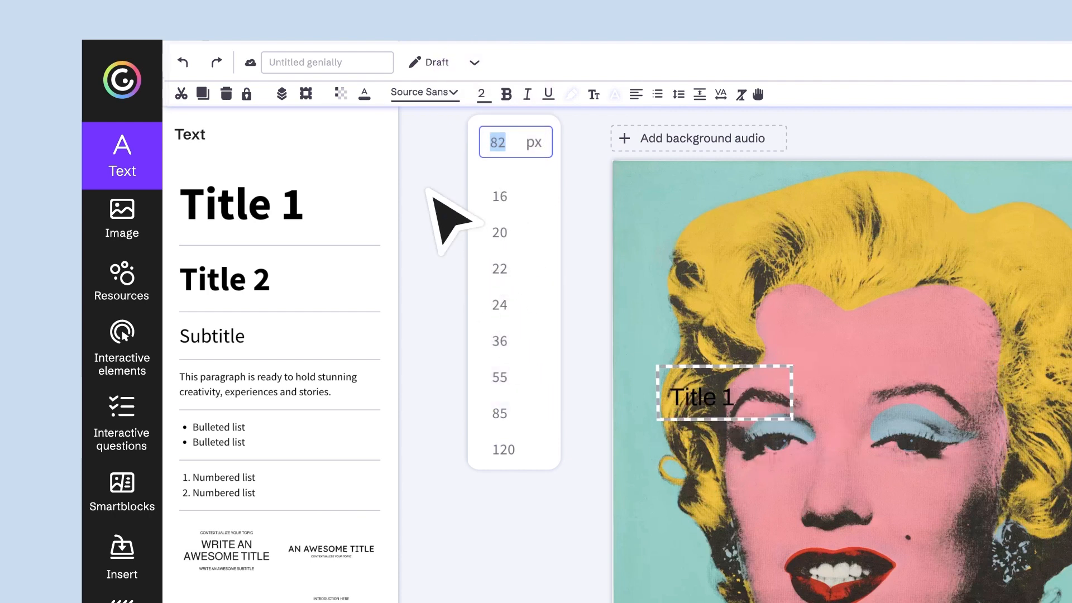
left_click(364, 94)
type("Shot Sage Blue Marilyn")
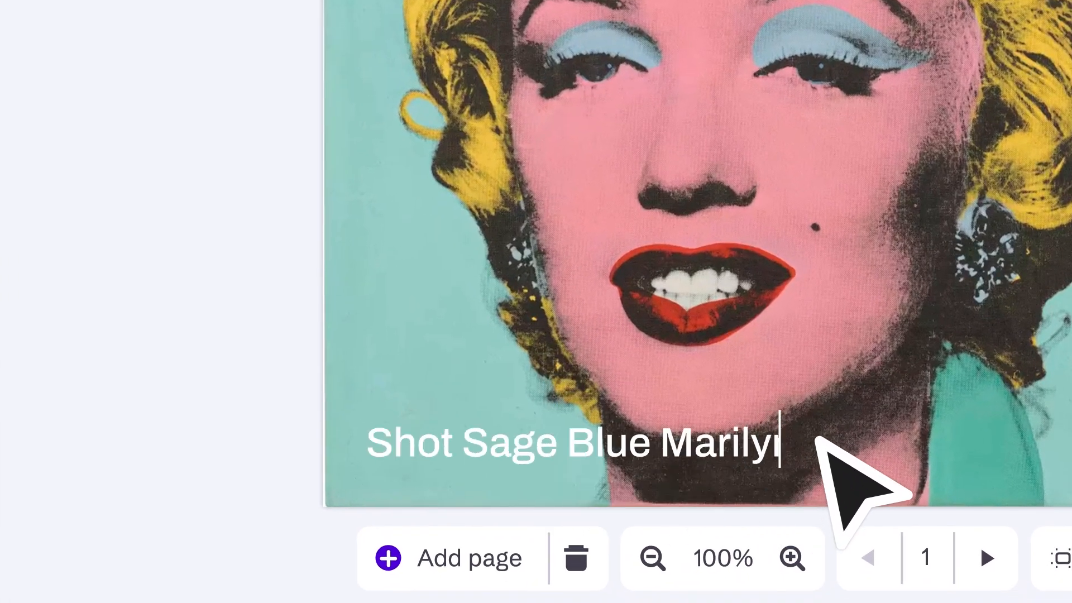
left_click(52, 92)
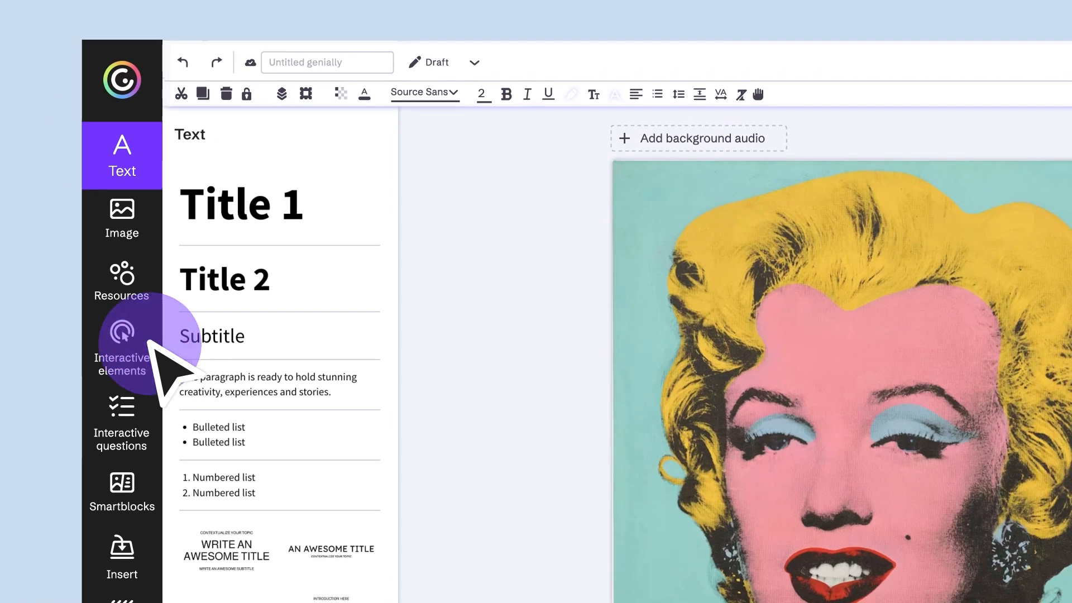
- Add question, play and info buttons to the page and colour them red (#E83030)
left_click(122, 348)
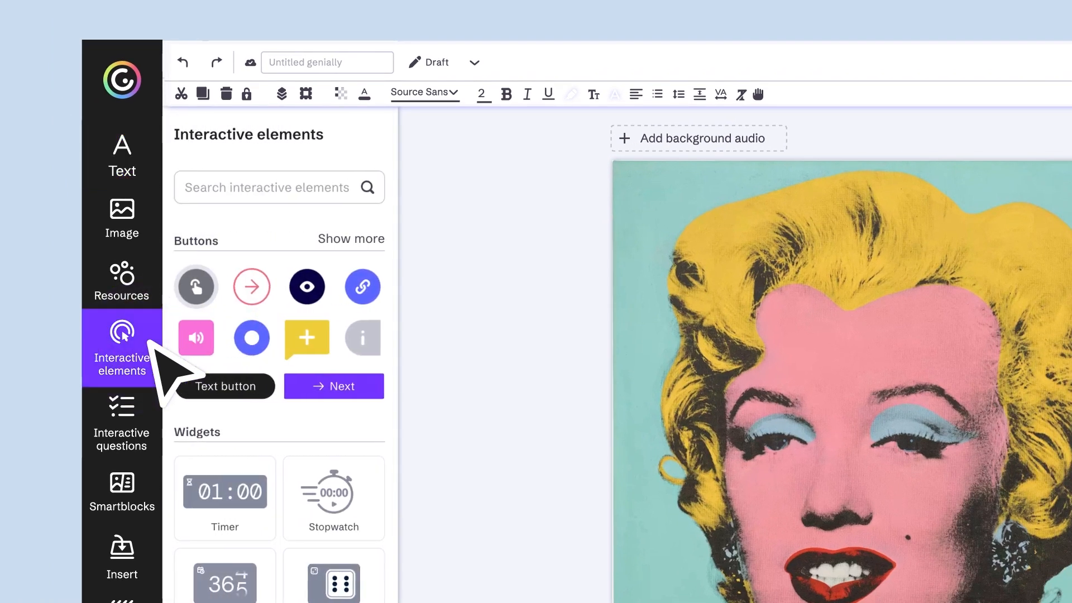
mouse_move(387, 267)
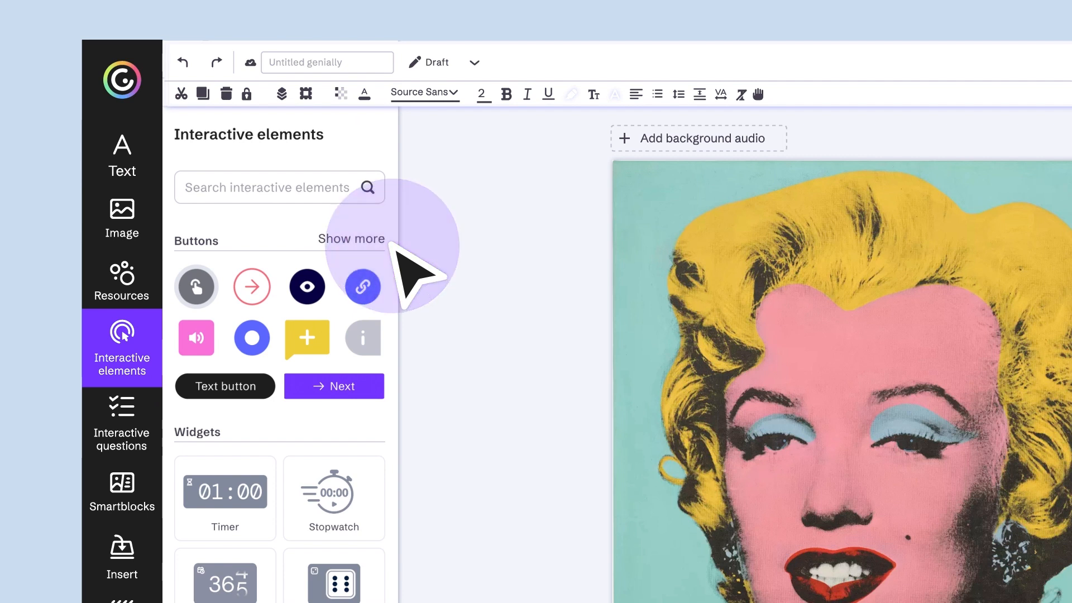
left_click(350, 238)
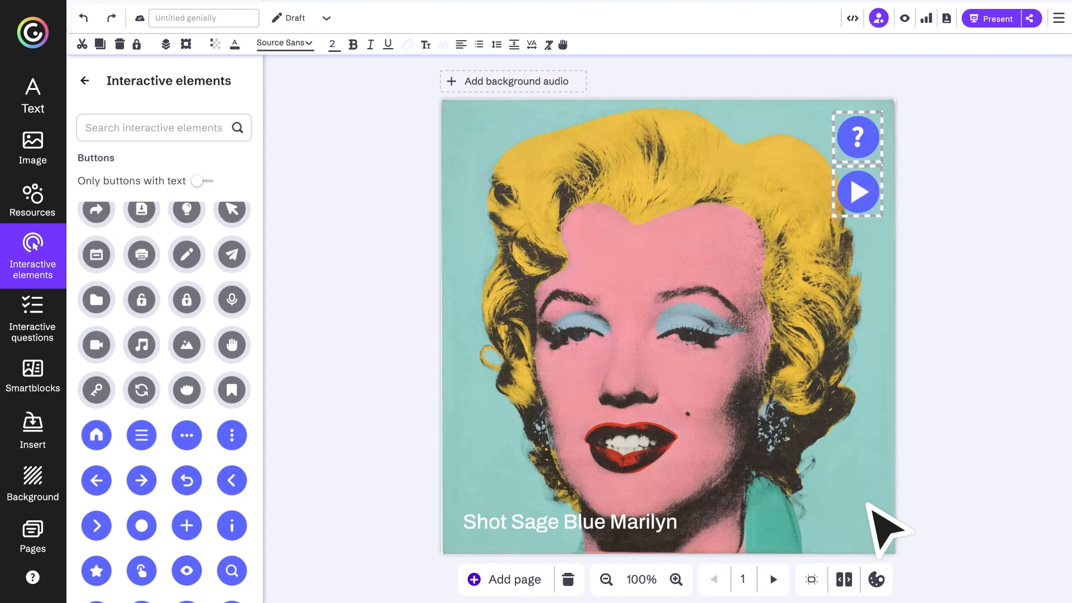
left_click(240, 44)
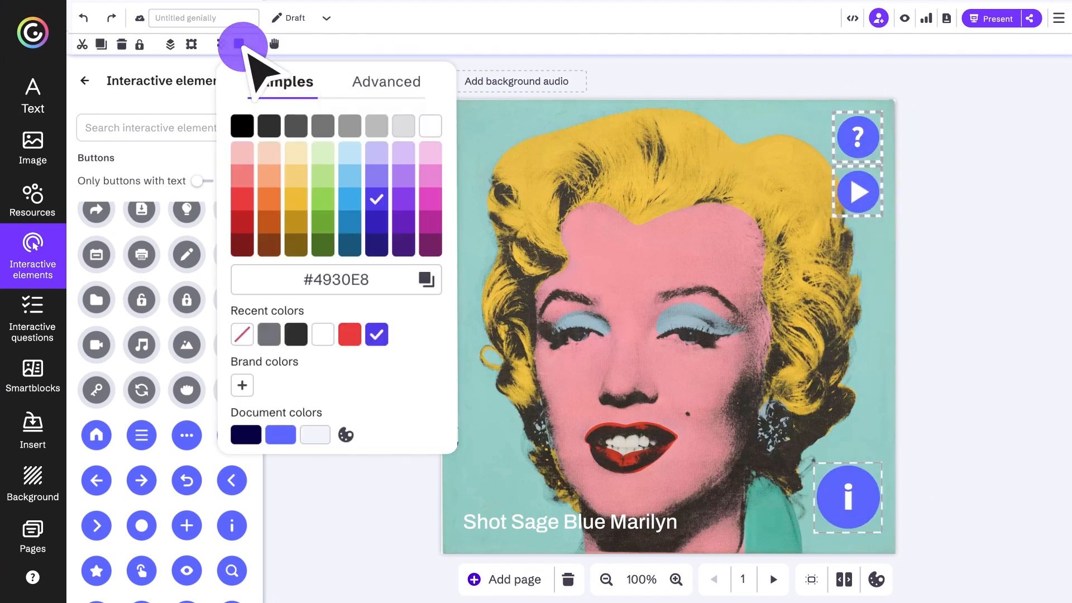
left_click(241, 197)
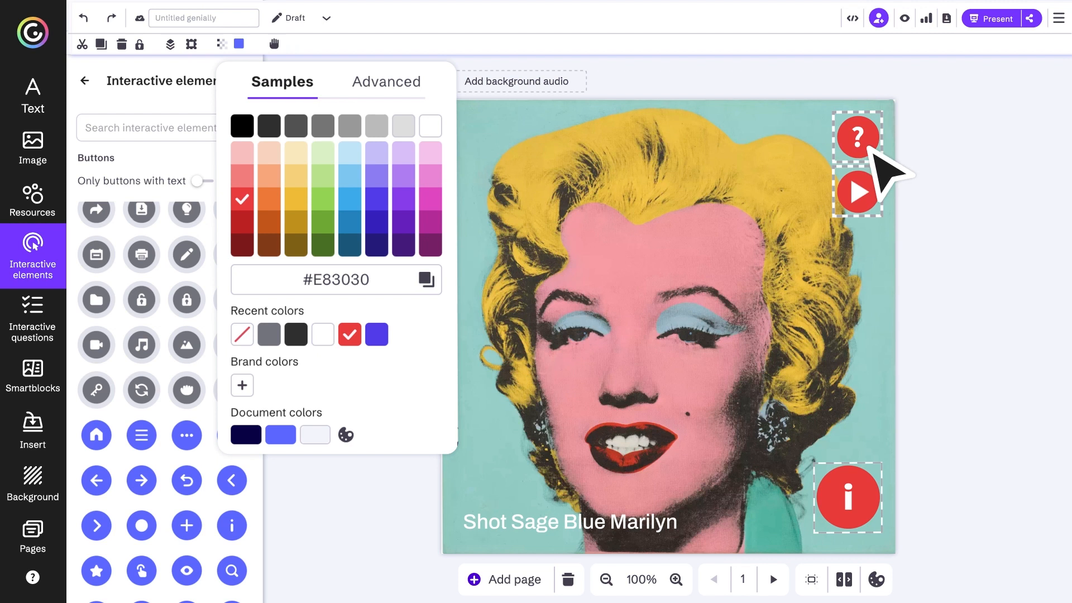
left_click(856, 135)
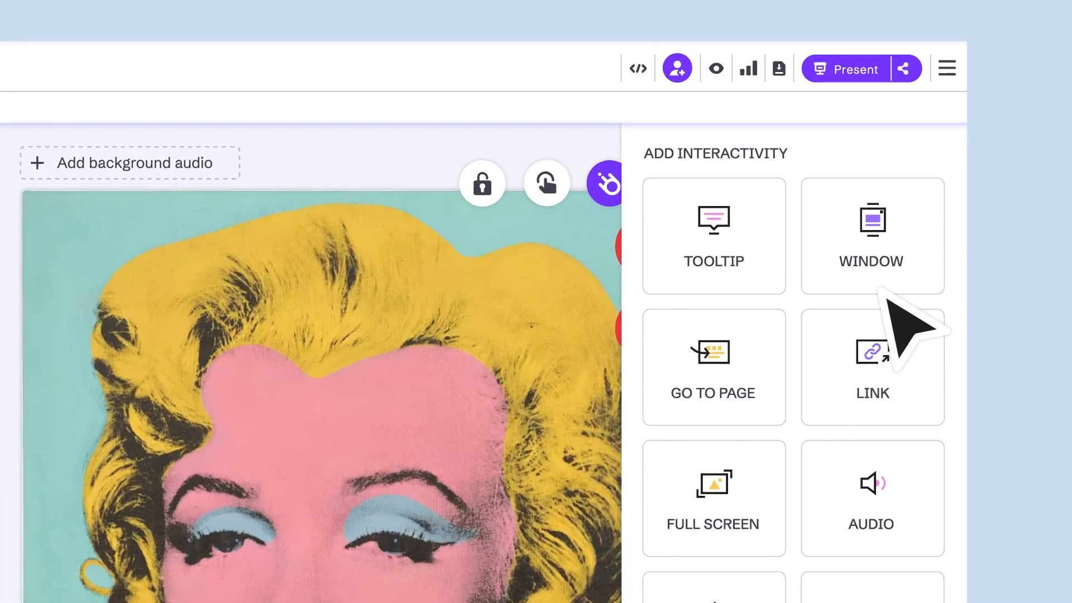
- Give the info button a window showing the painting's title, artist, material, dimensions, price and photo
left_click(871, 235)
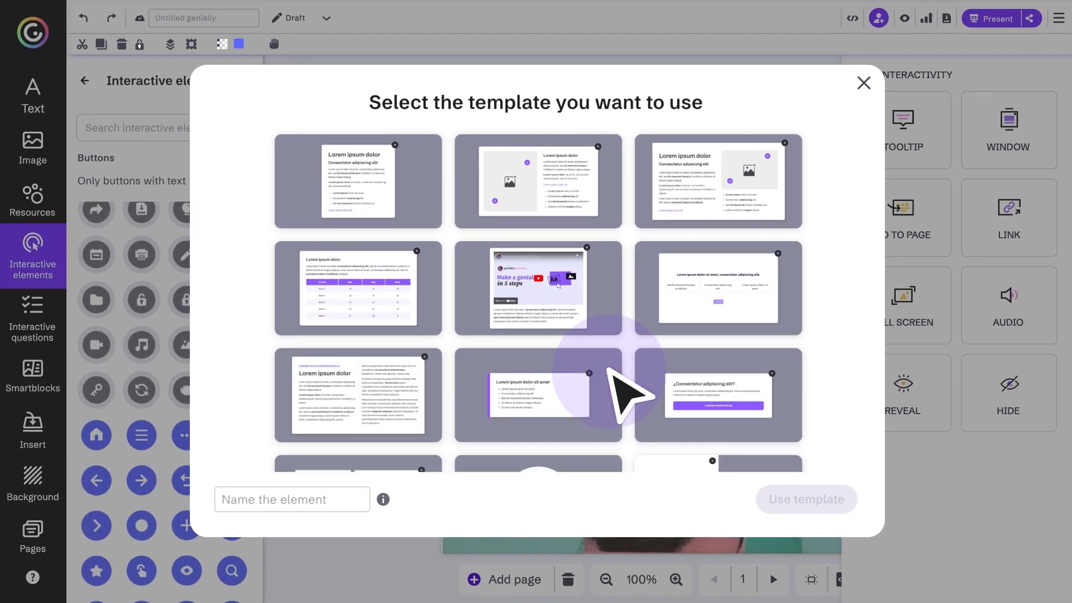
mouse_move(713, 295)
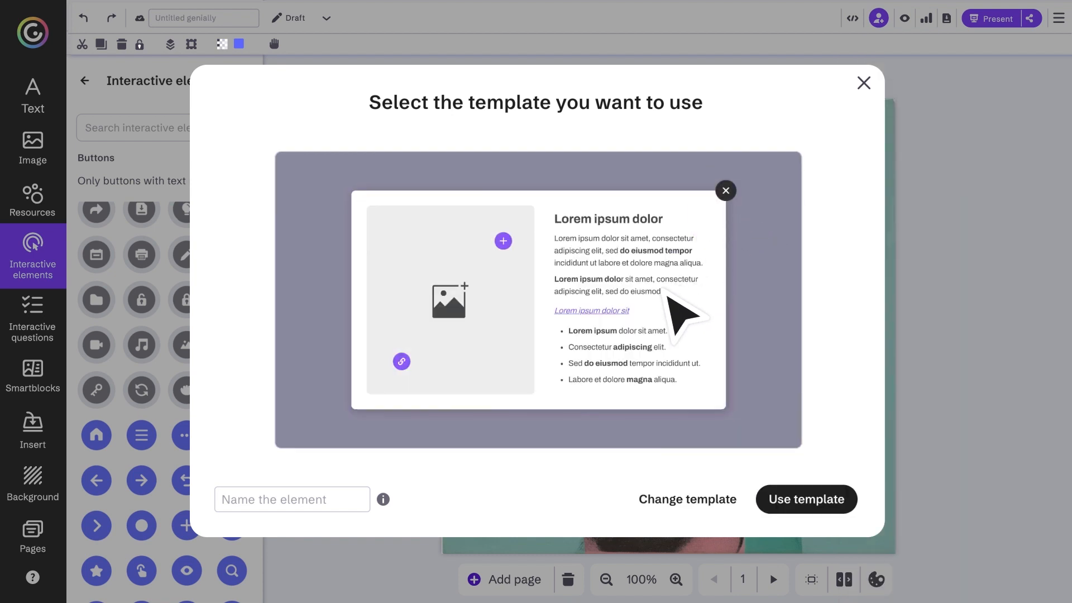
left_click(807, 499)
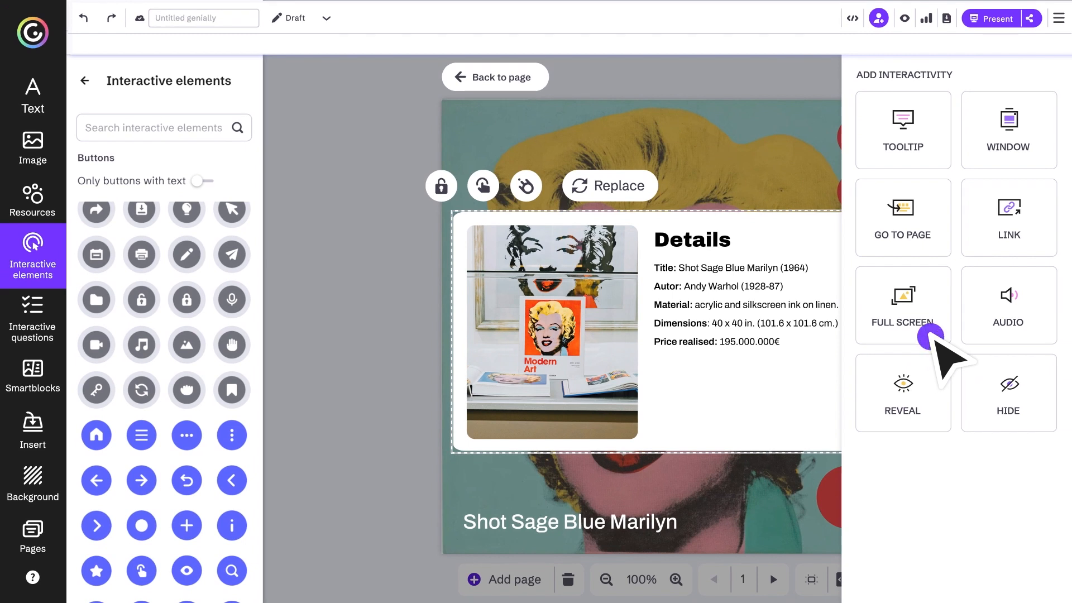
left_click(903, 305)
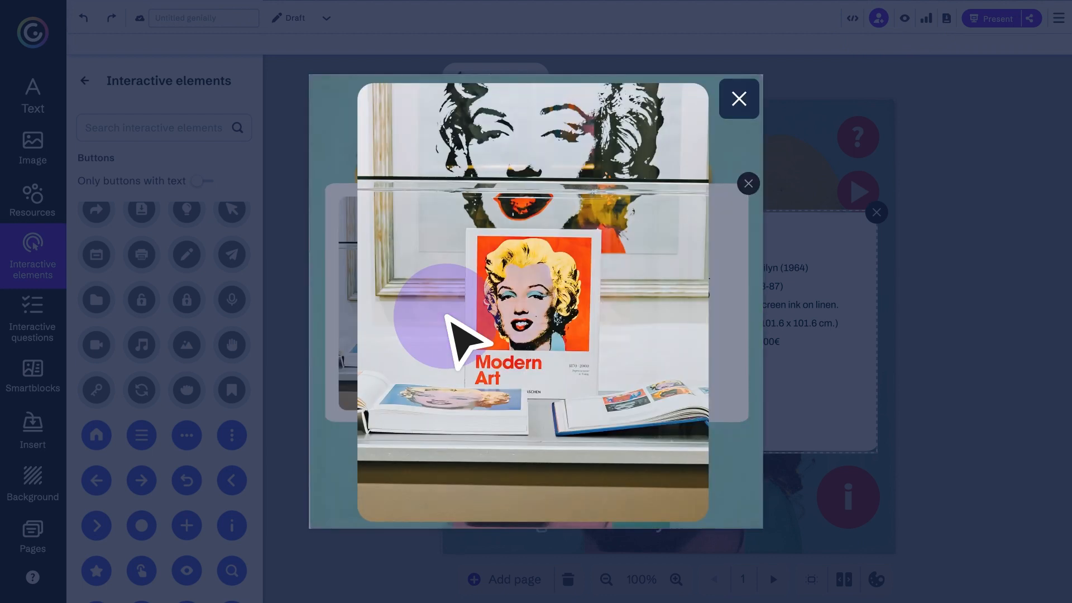
left_click(738, 99)
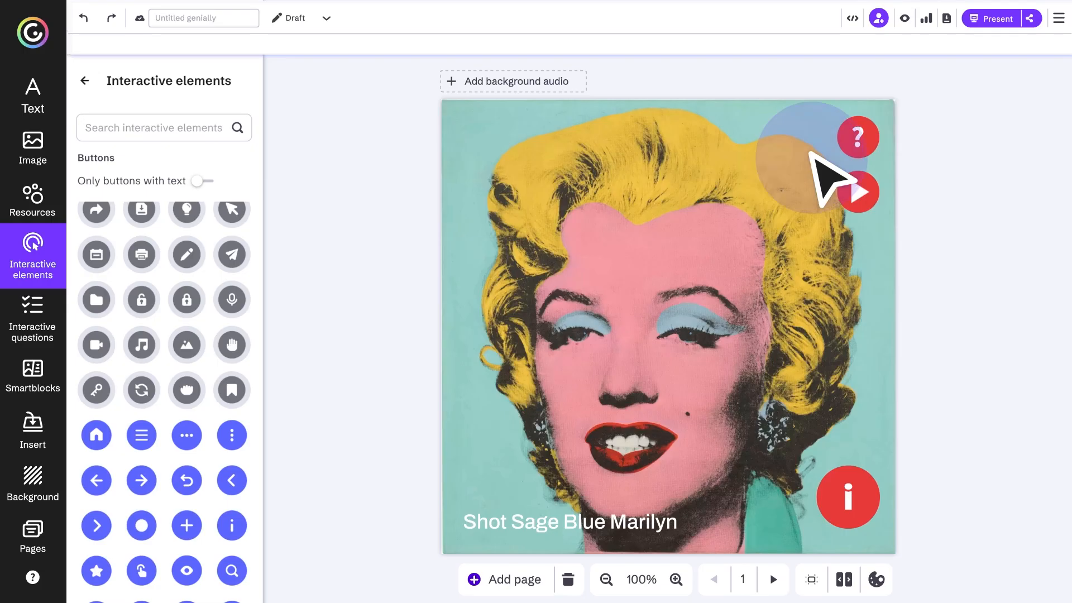
- Attach a window with the embedded Great Art Explained YouTube video to the play button
left_click(857, 137)
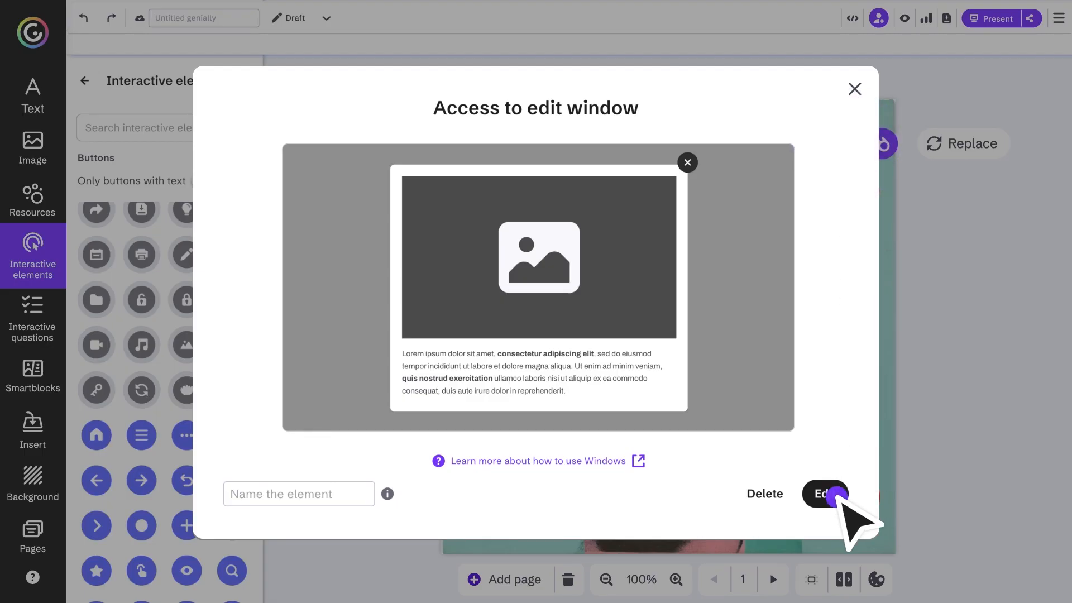
left_click(825, 493)
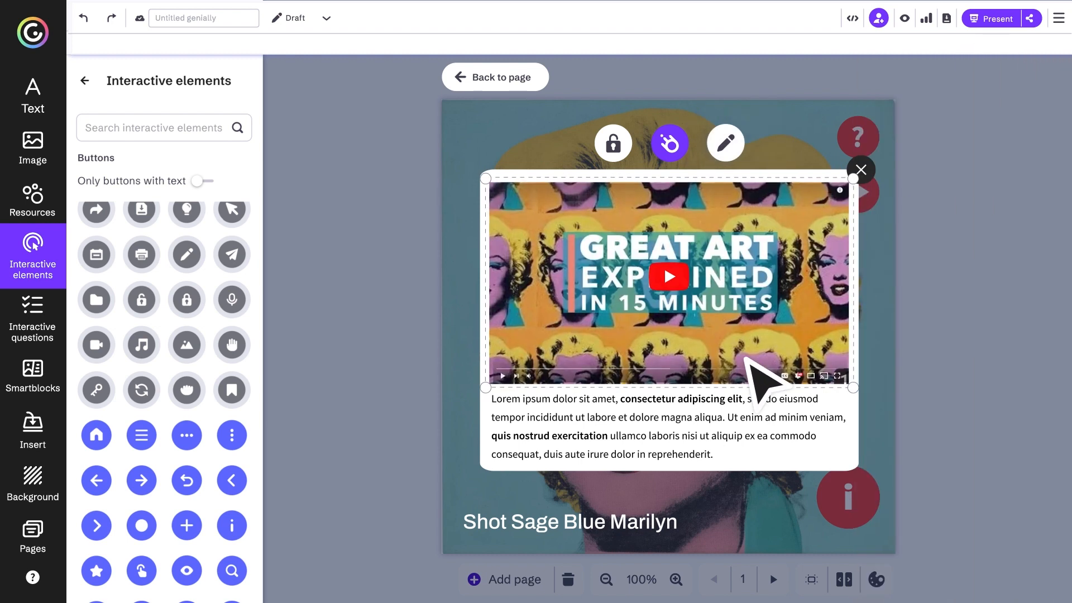
left_click(861, 170)
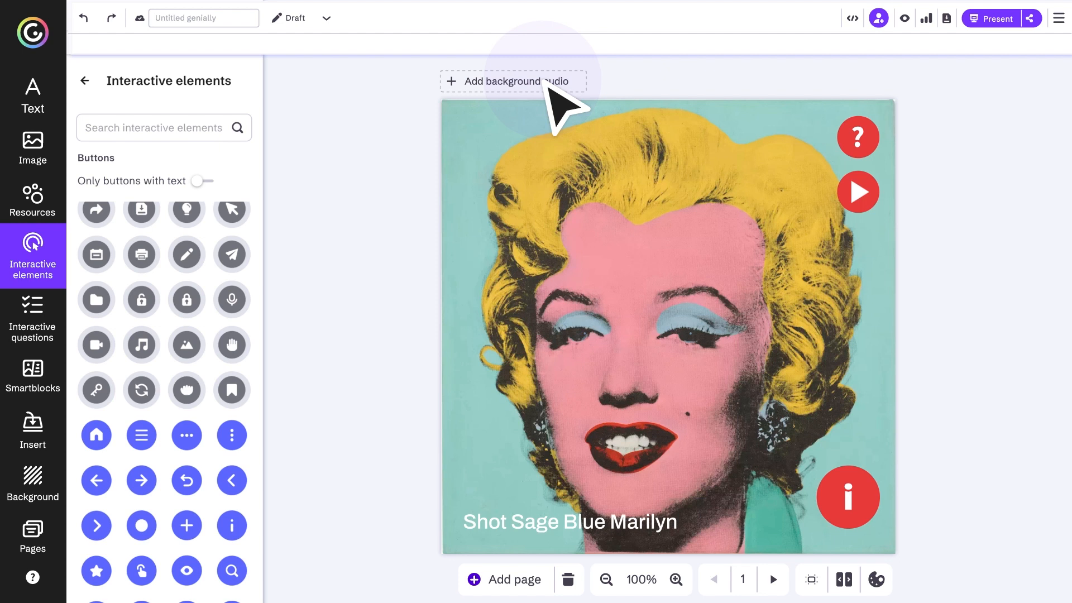
- Make the i button toggle the title's visibility and add tooltip 'Looking for more info? Click here!'
left_click(848, 497)
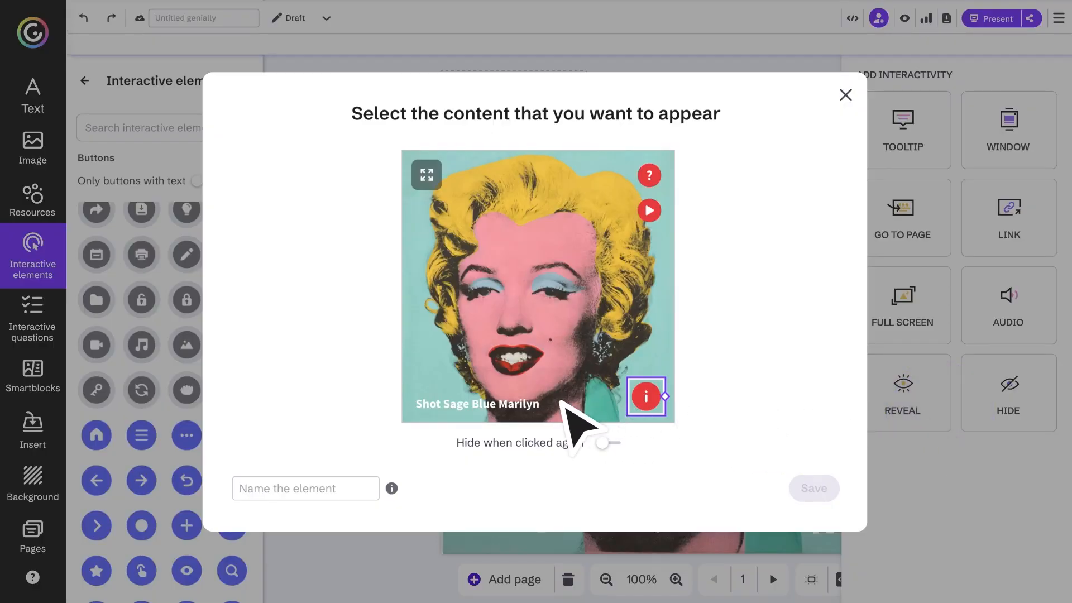
left_click(479, 403)
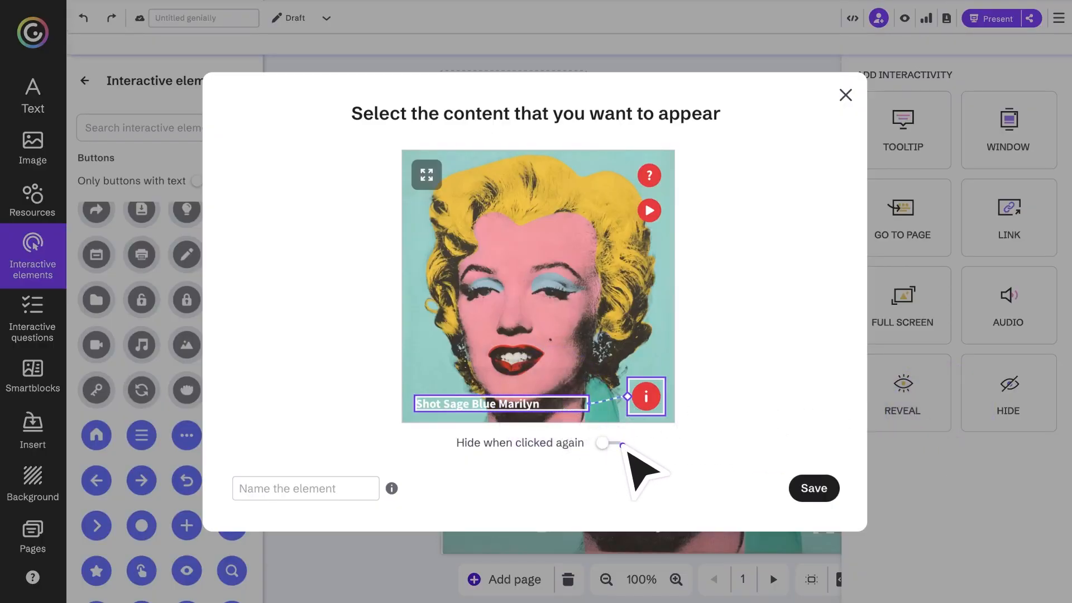
left_click(606, 443)
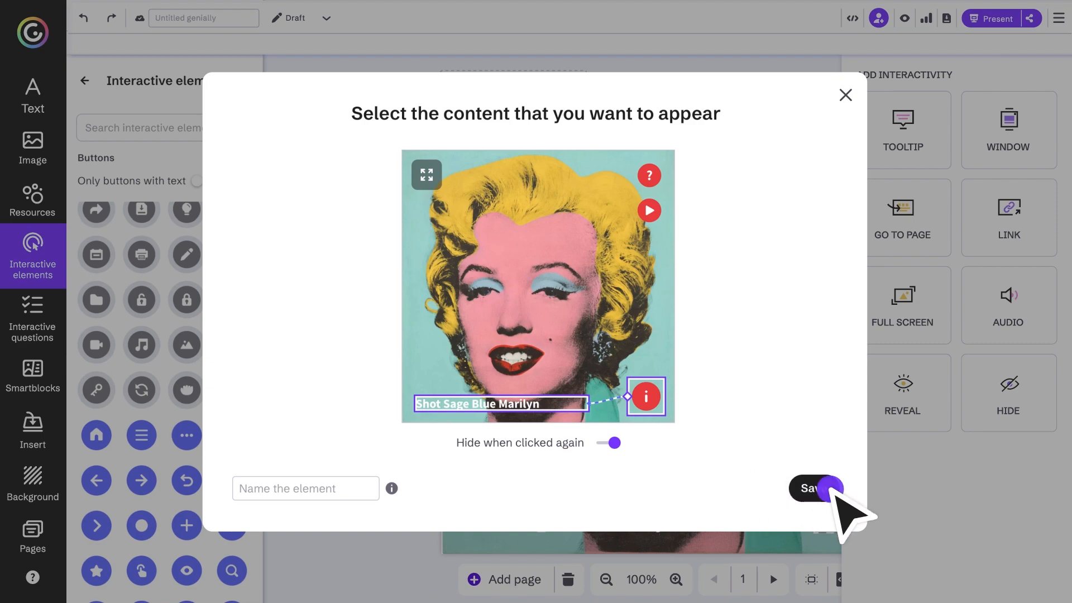
left_click(814, 488)
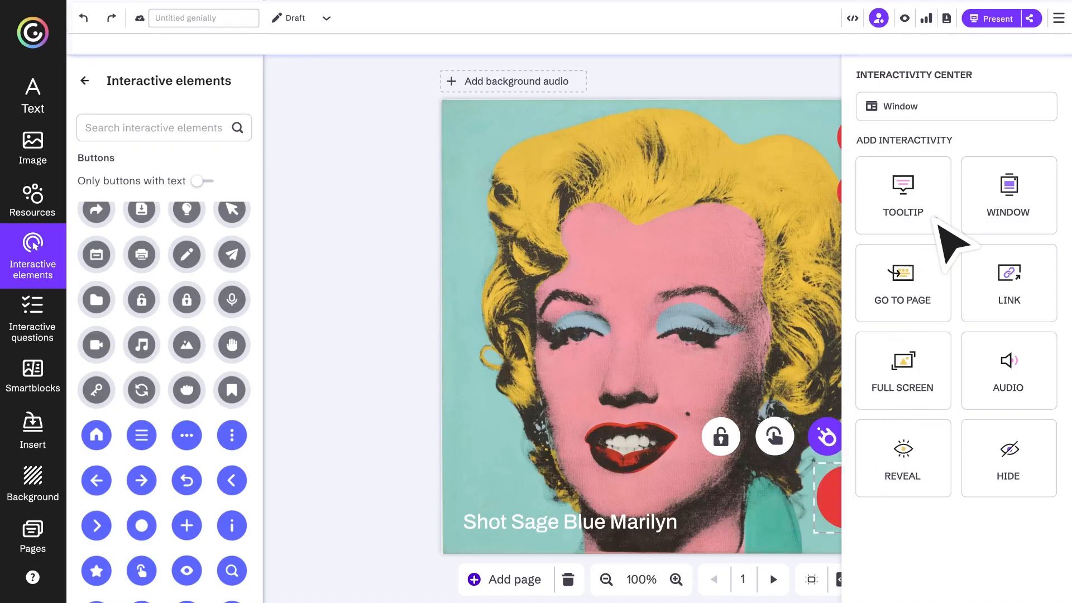
left_click(902, 195)
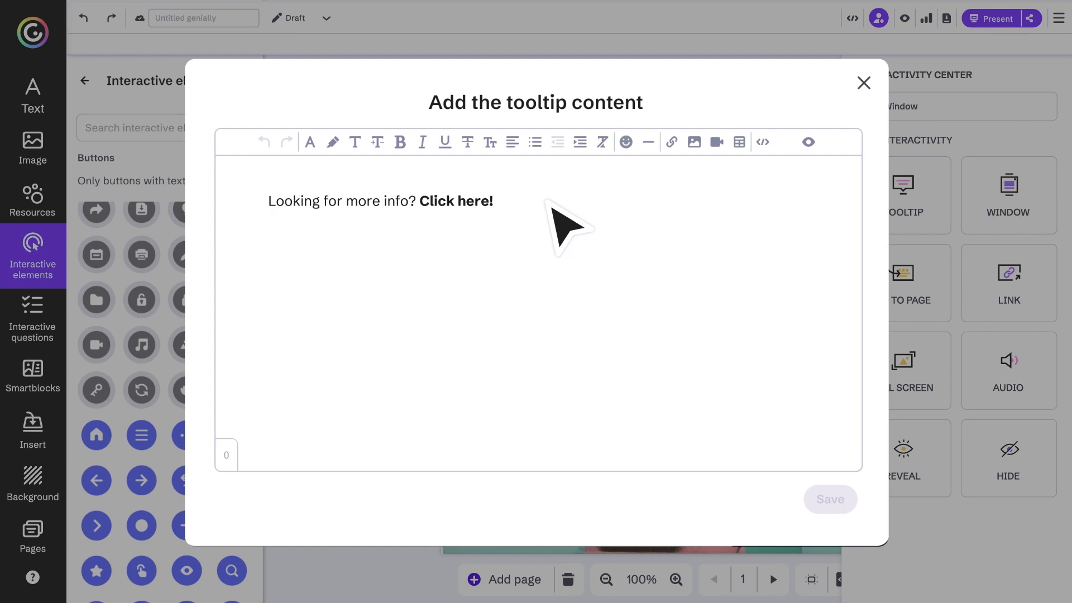
left_click(863, 83)
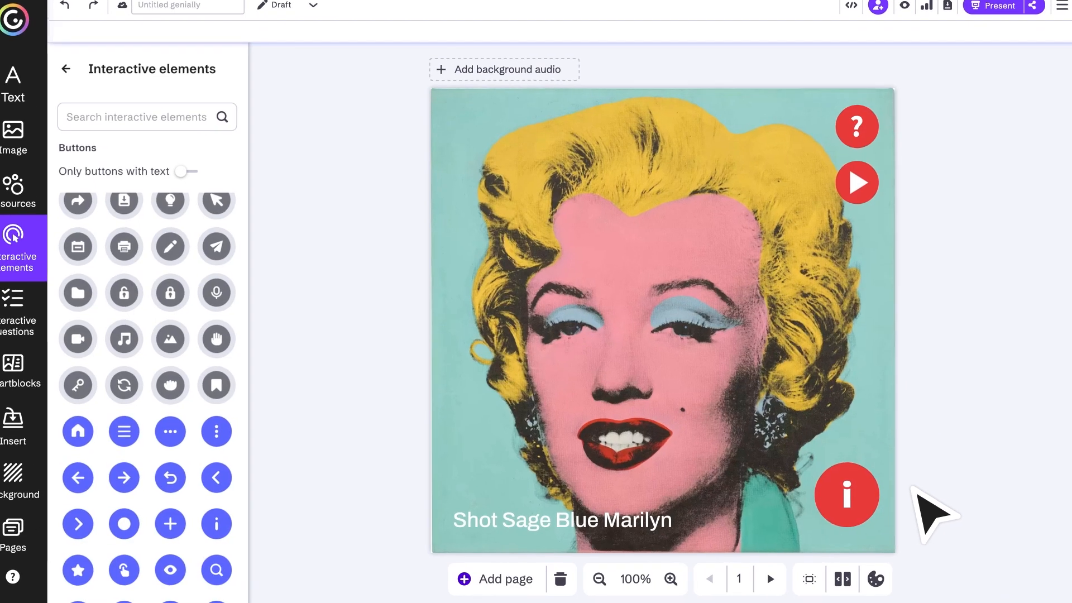
- Give the i button a continuous animation and coloured click effect, and reuse it on other buttons
left_click(846, 496)
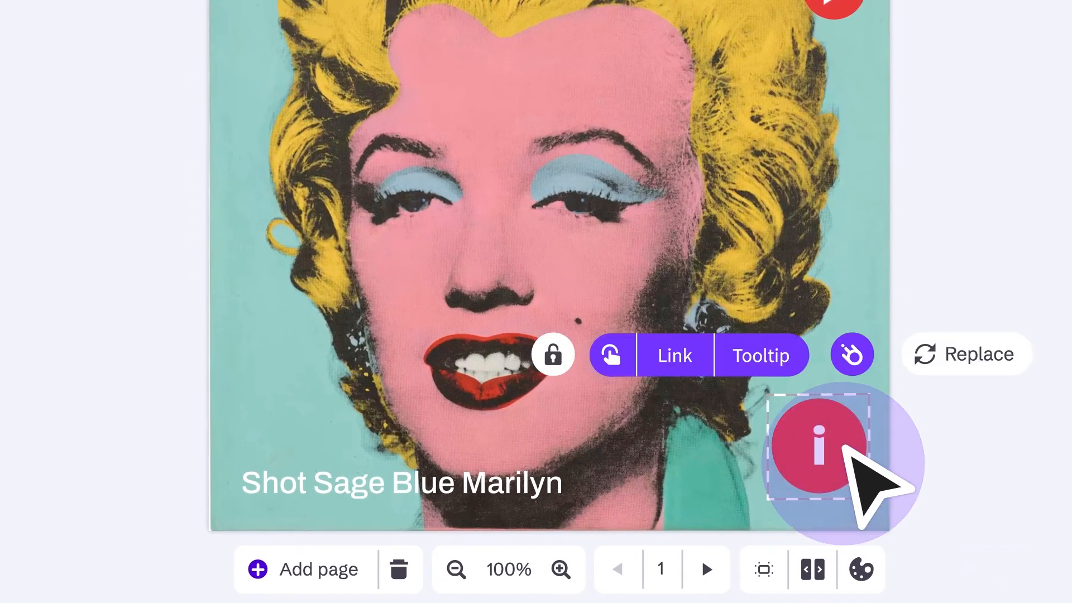
left_click(851, 354)
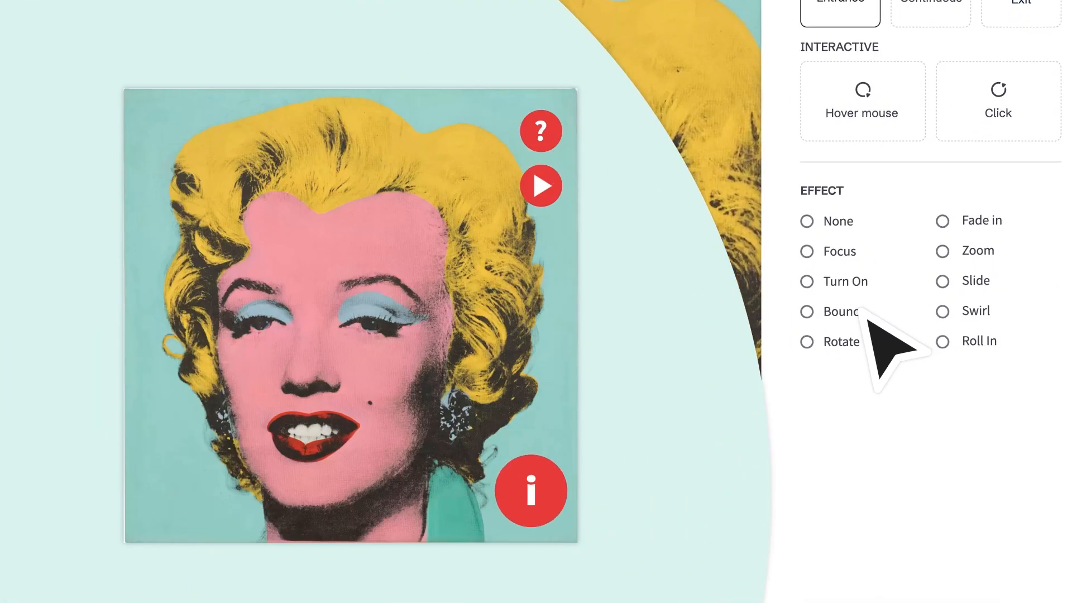
mouse_move(1026, 383)
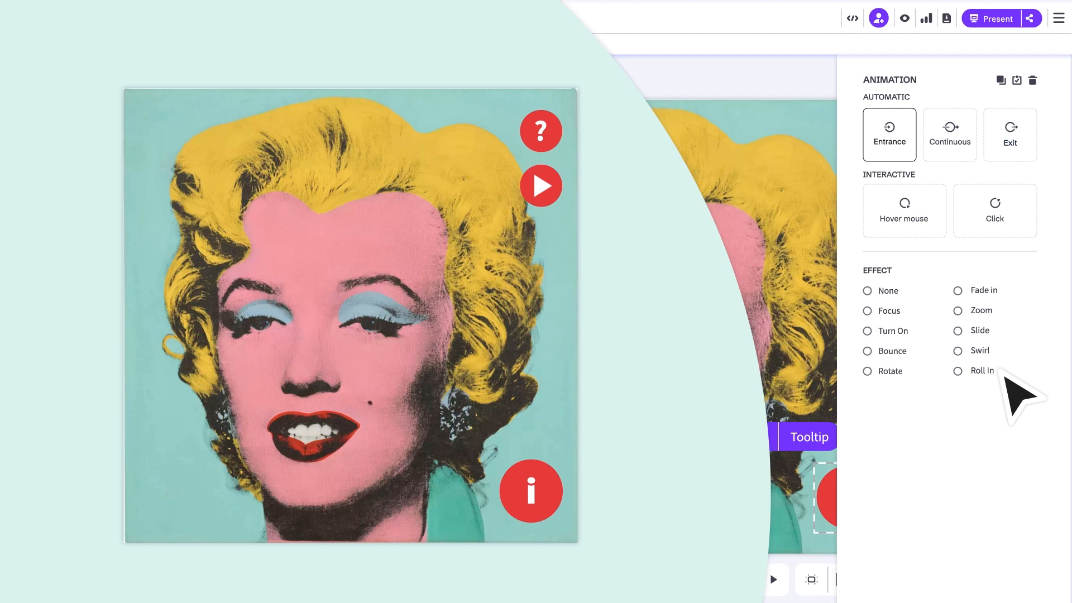
mouse_move(988, 185)
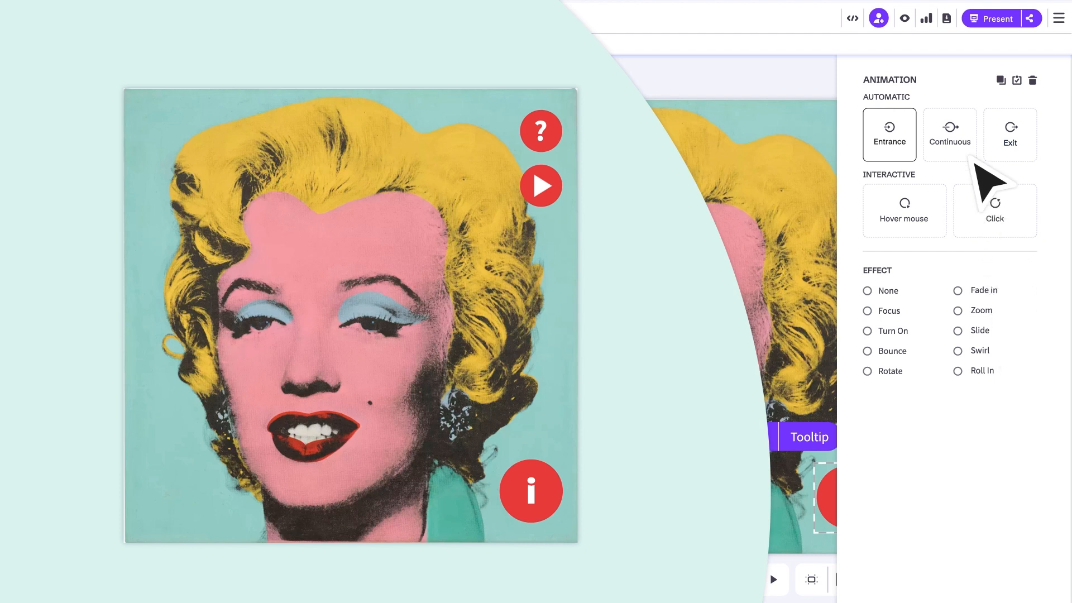
left_click(949, 135)
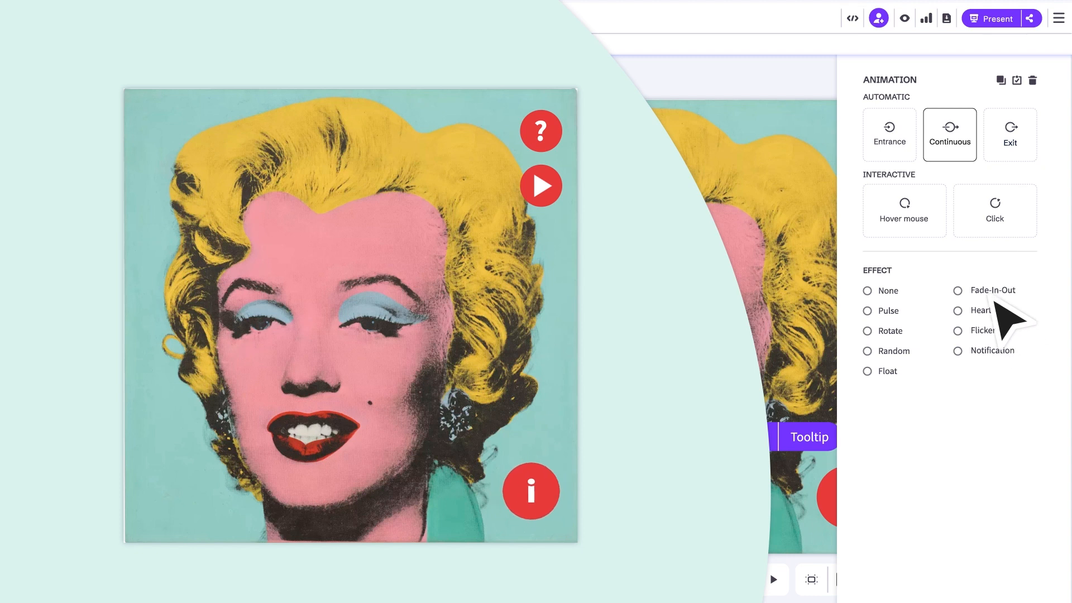
left_click(993, 210)
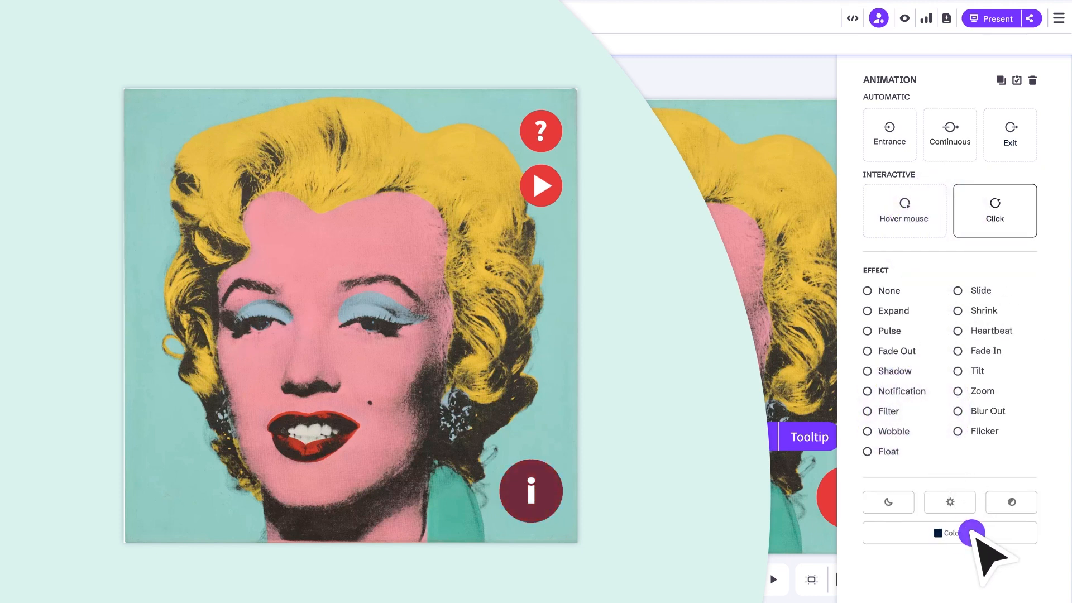
left_click(950, 533)
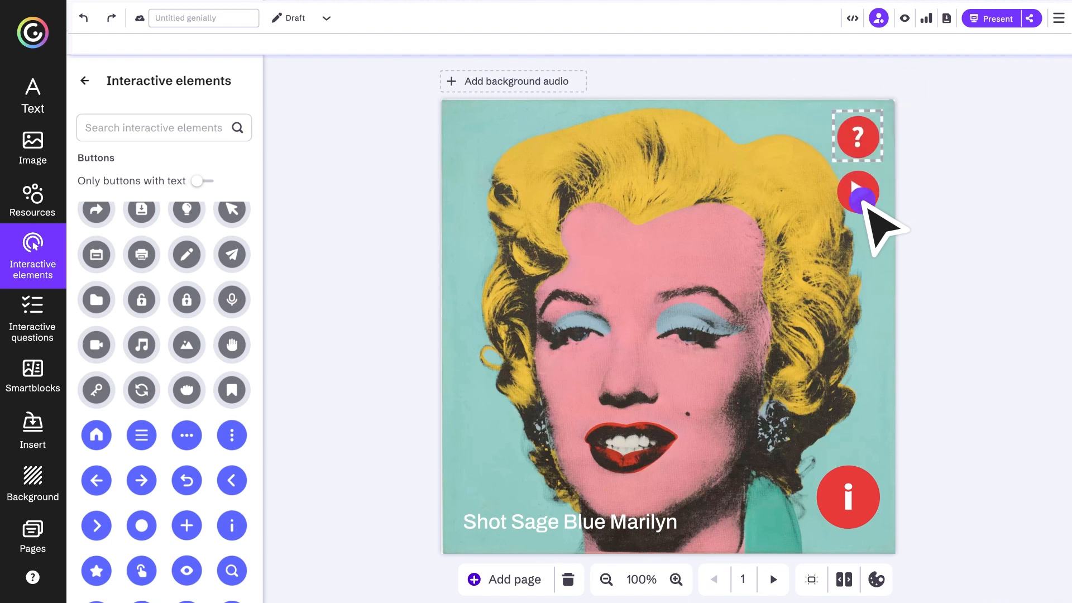
left_click(906, 91)
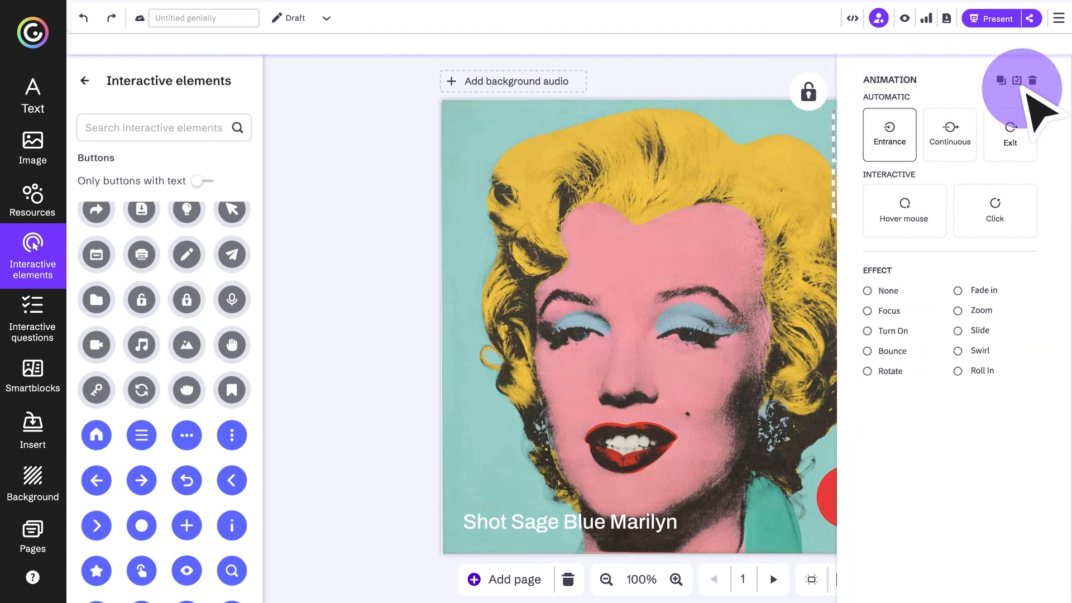
left_click(995, 210)
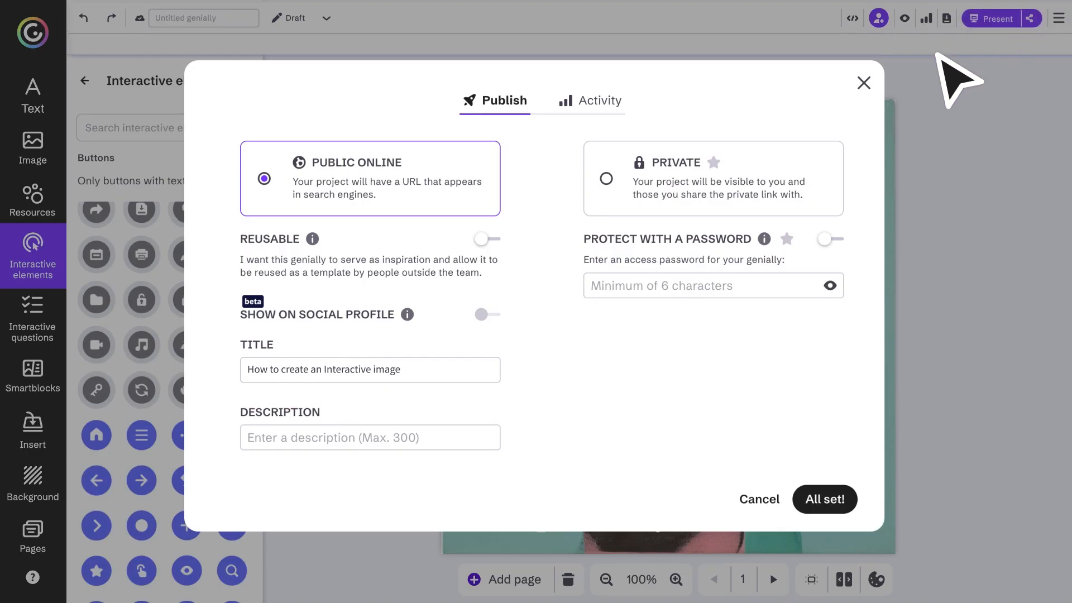
mouse_move(493, 240)
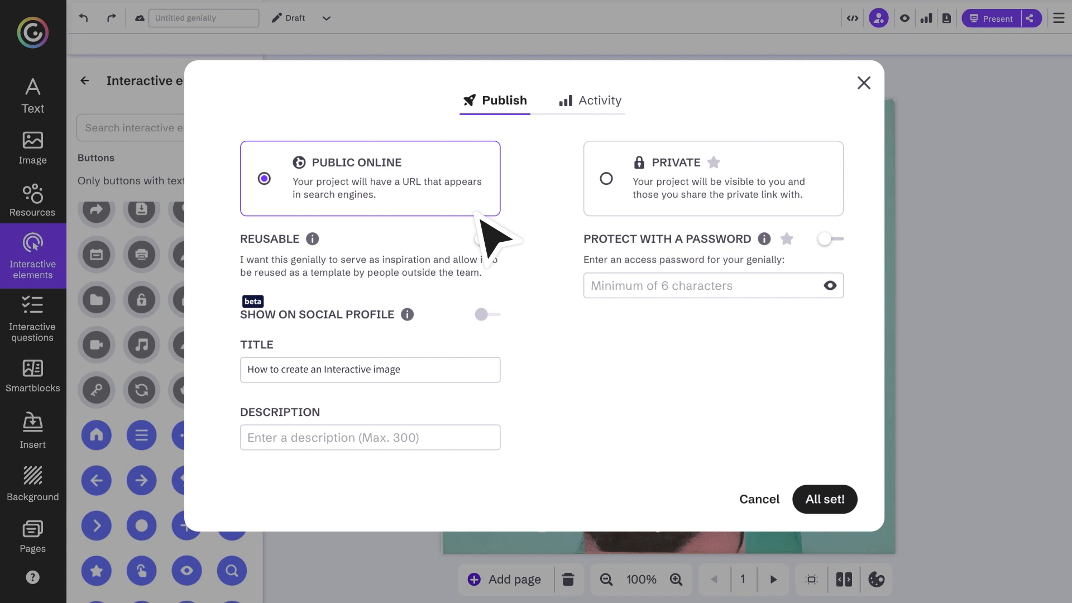
mouse_move(793, 239)
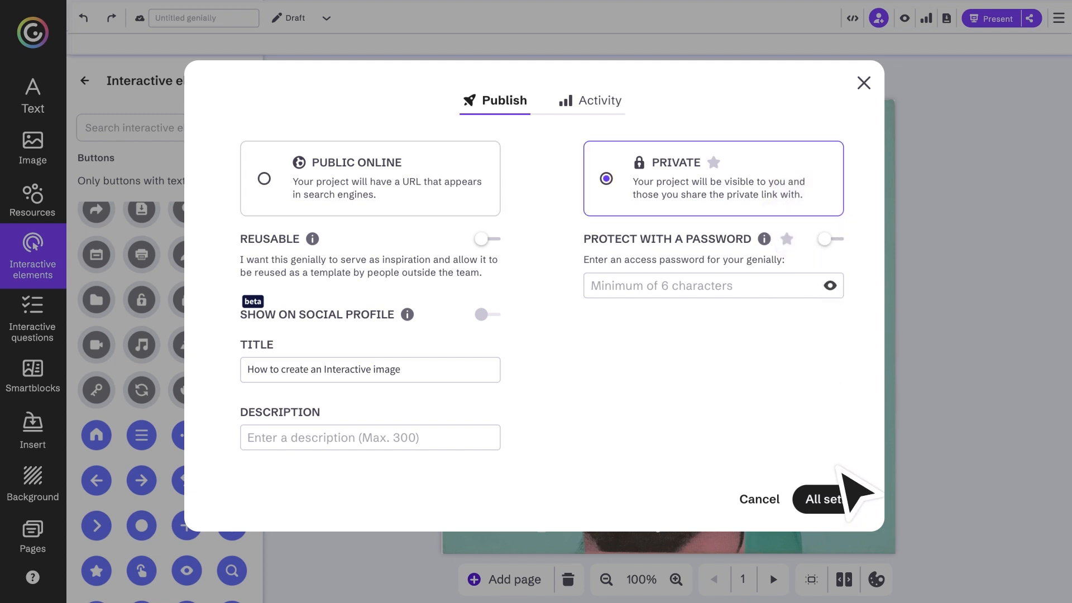
- Publish 'How to create an Interactive image' as a private genially
left_click(828, 499)
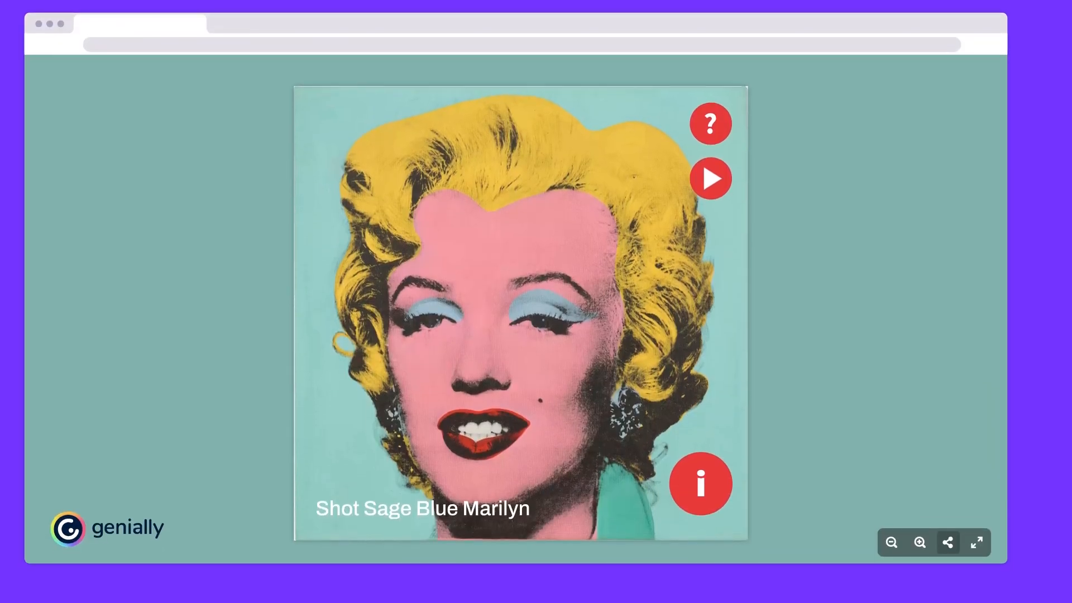